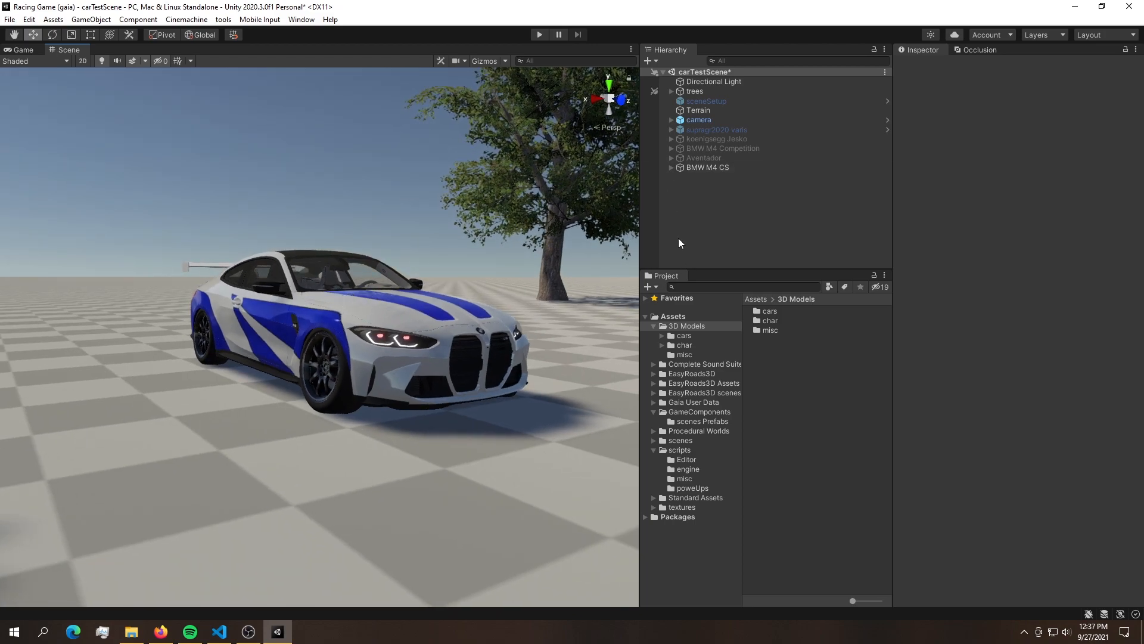
# Glance over the engine audio script, then return to Unity and orbit around the car.
pyautogui.click(218, 631)
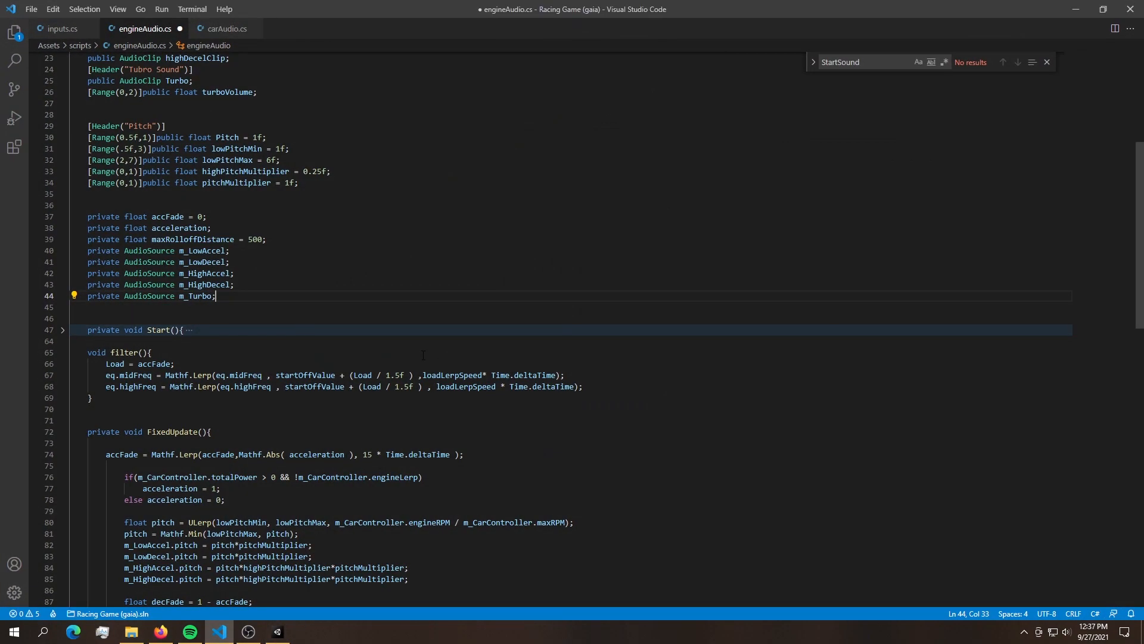
pyautogui.scroll(-3)
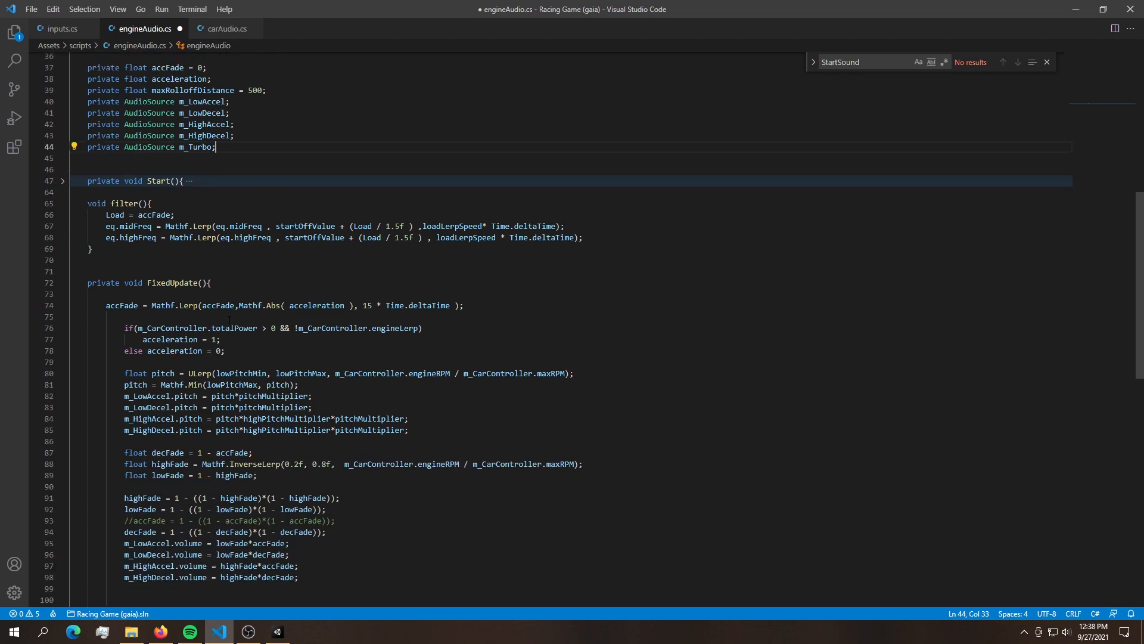
pyautogui.click(277, 631)
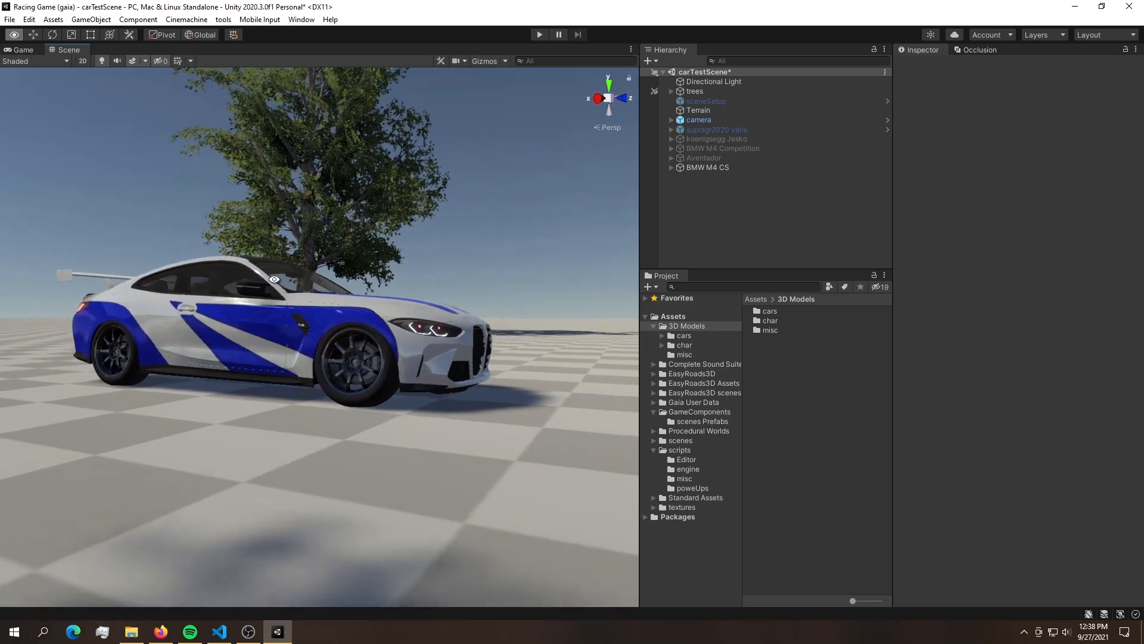
pyautogui.moveTo(274, 279); pyautogui.dragTo(361, 297)
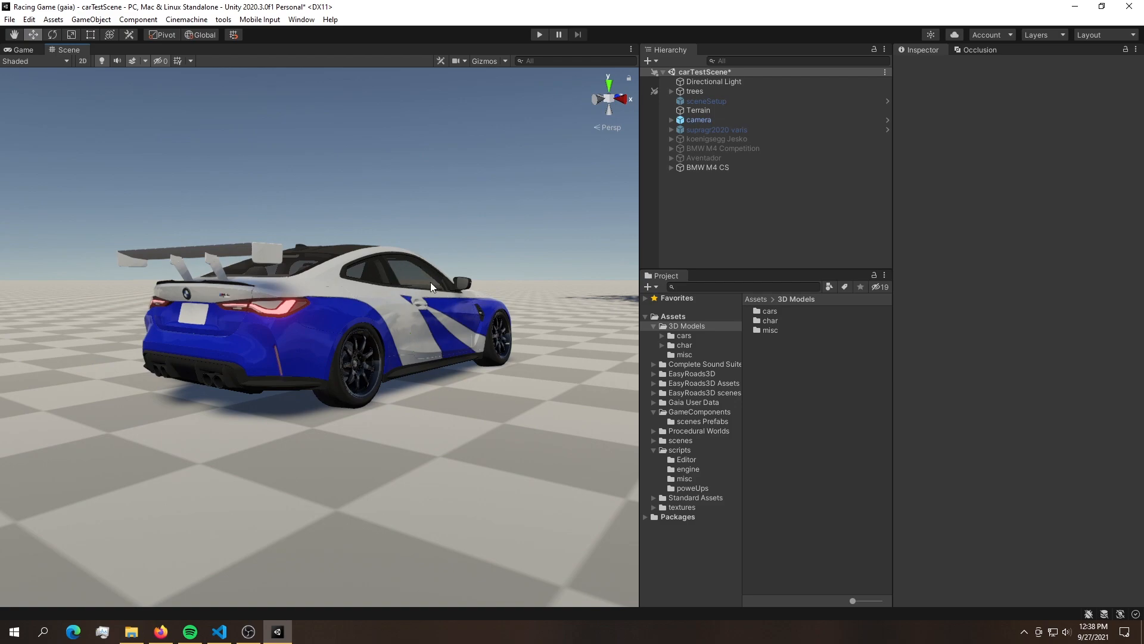
pyautogui.moveTo(364, 297)
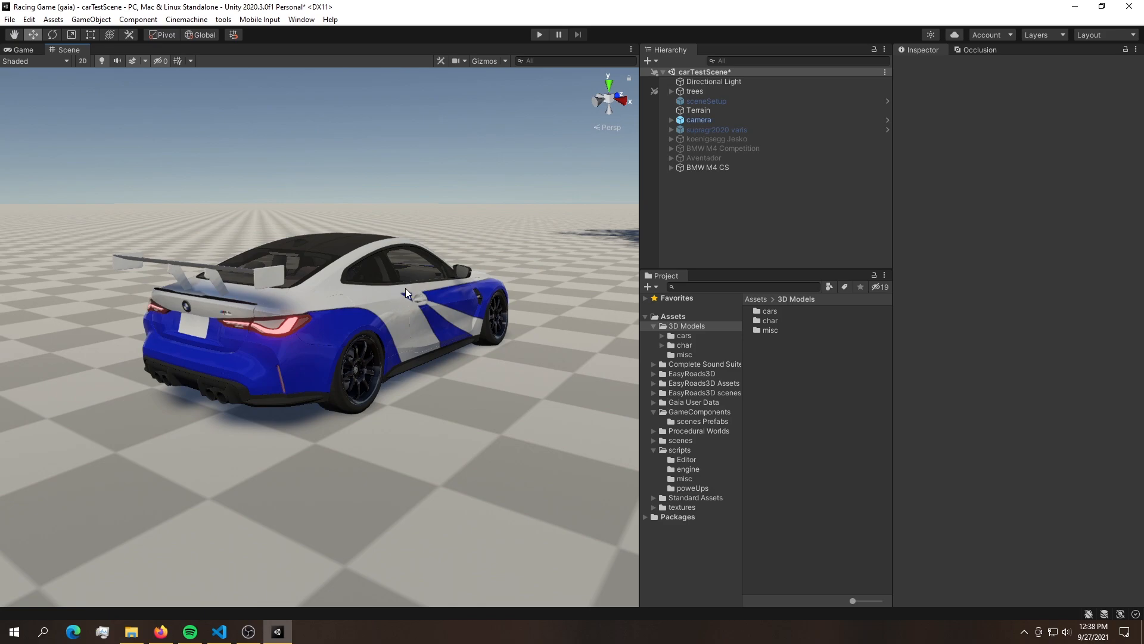
# Select the BMW M4 CS audio child to show Engine Audio with its empty Eq slot.
pyautogui.click(670, 167)
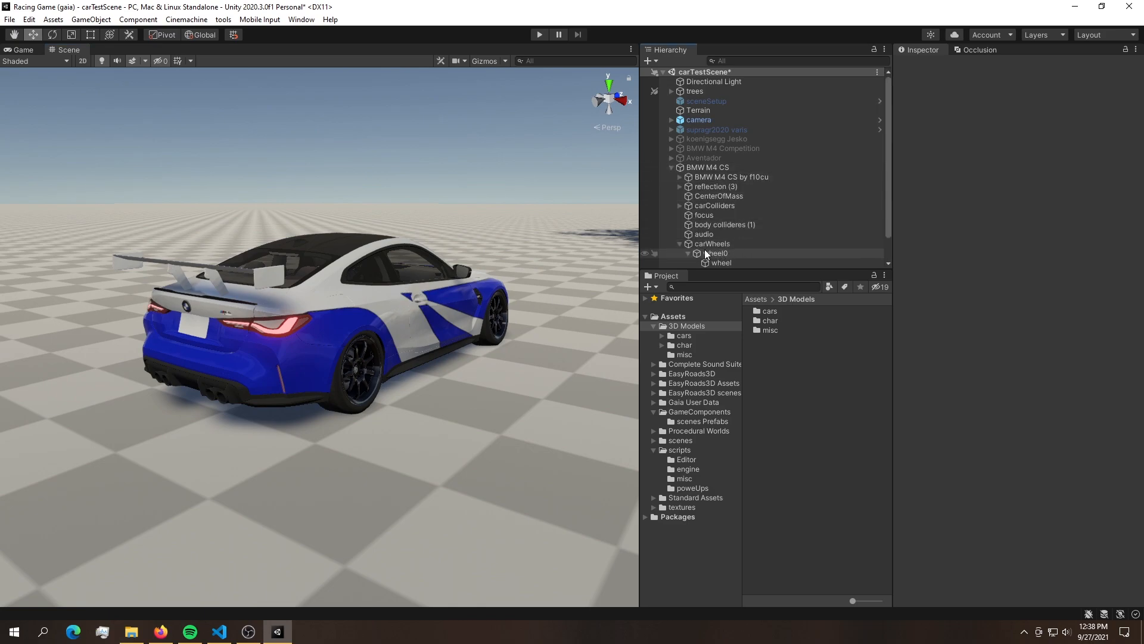
pyautogui.click(704, 235)
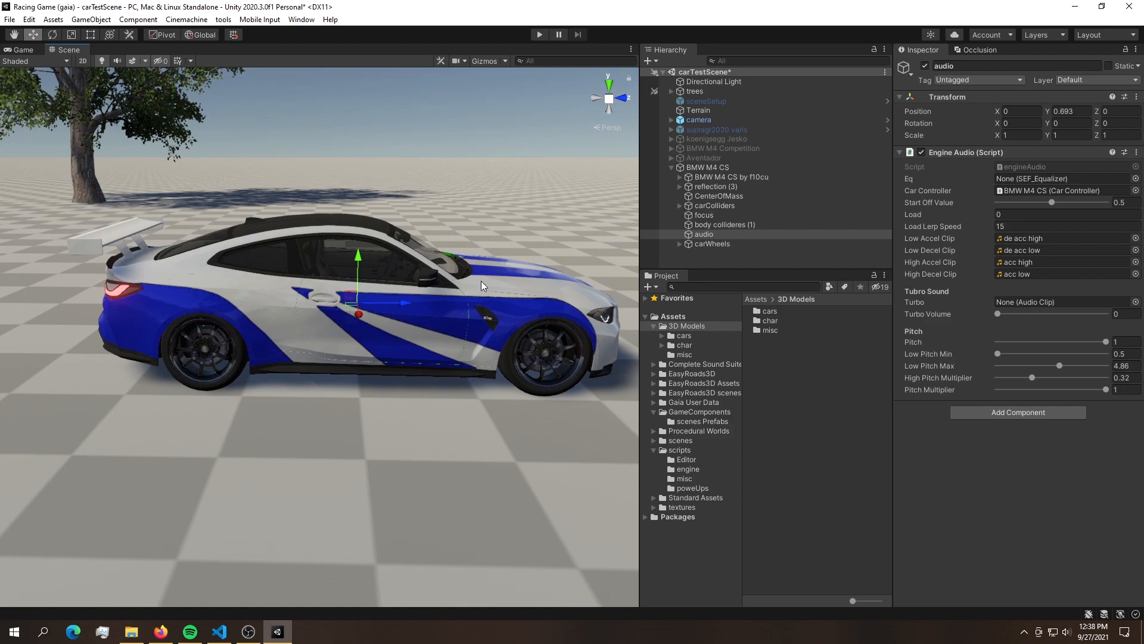
pyautogui.moveTo(479, 269)
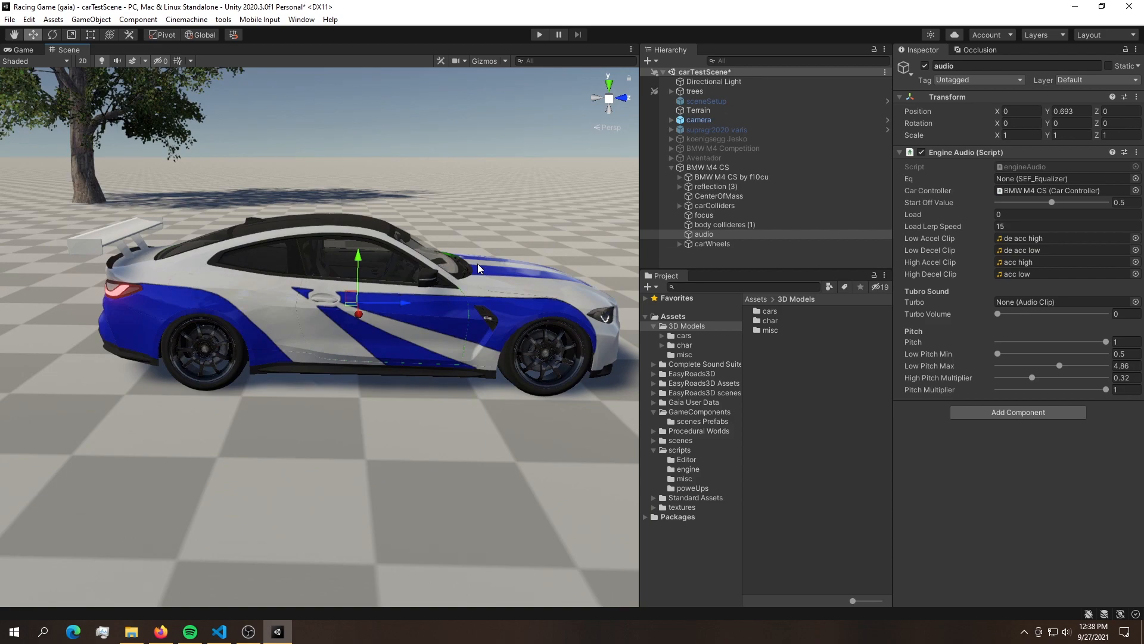
pyautogui.moveTo(478, 267); pyautogui.dragTo(412, 239)
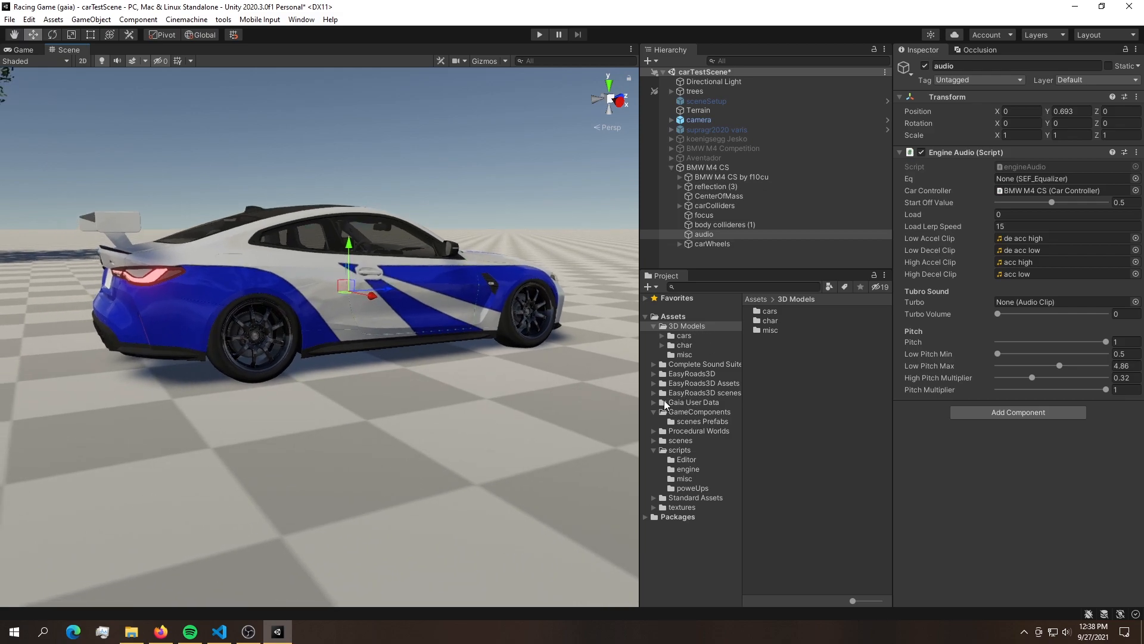
pyautogui.moveTo(653, 383)
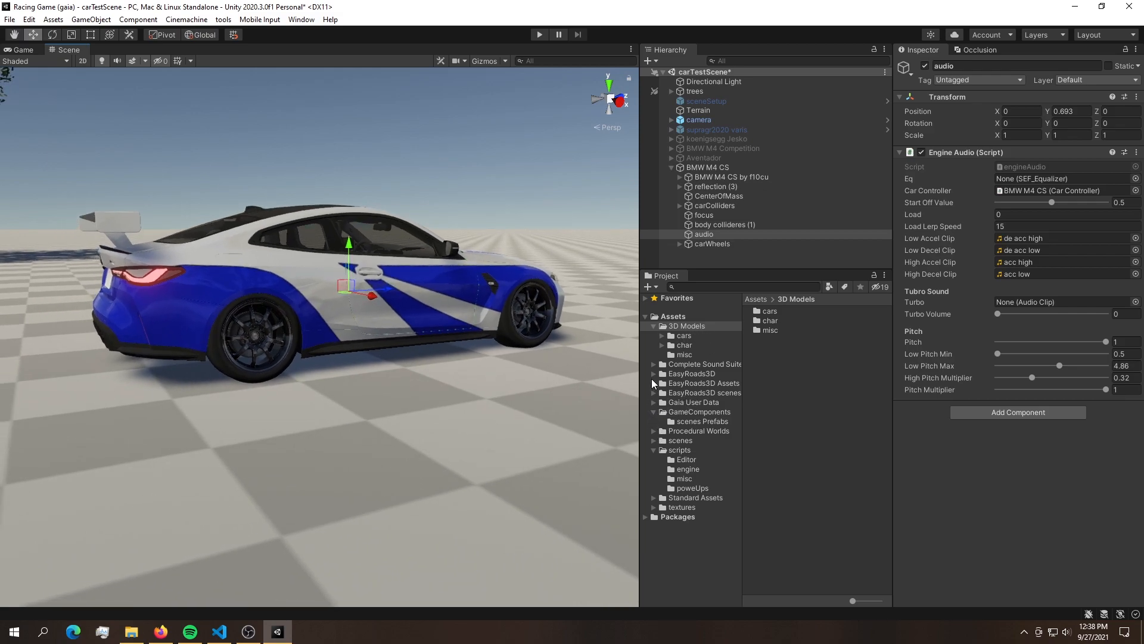
# Open Complete Sound Suite's Sound Effect folder listing the SEF scripts, including SEF_Equalizer.
pyautogui.click(701, 373)
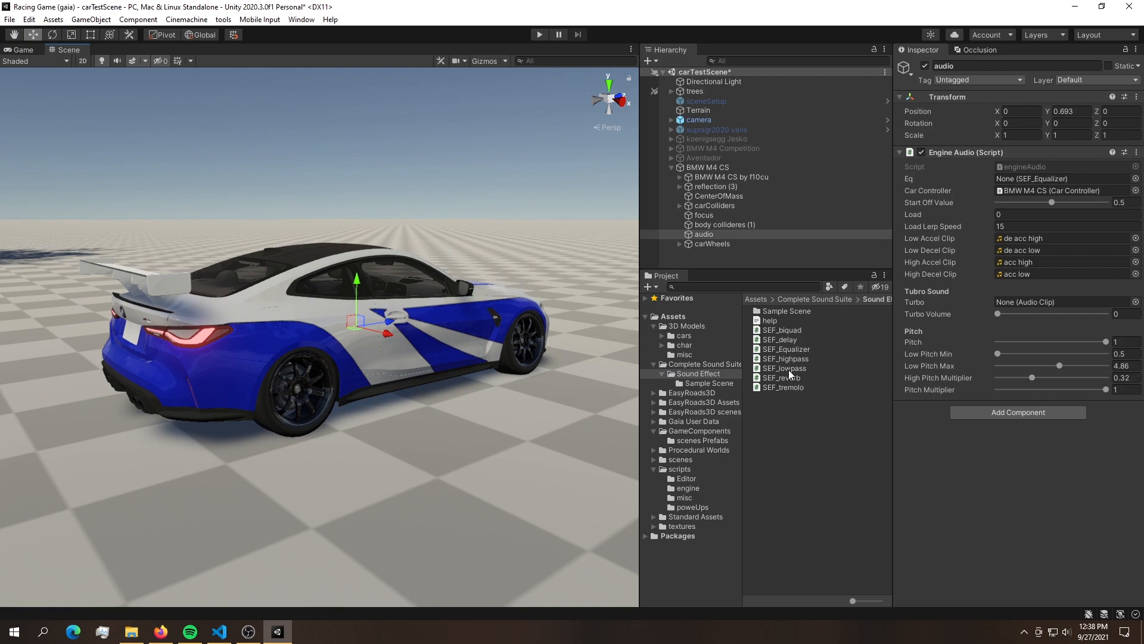
pyautogui.moveTo(450, 286)
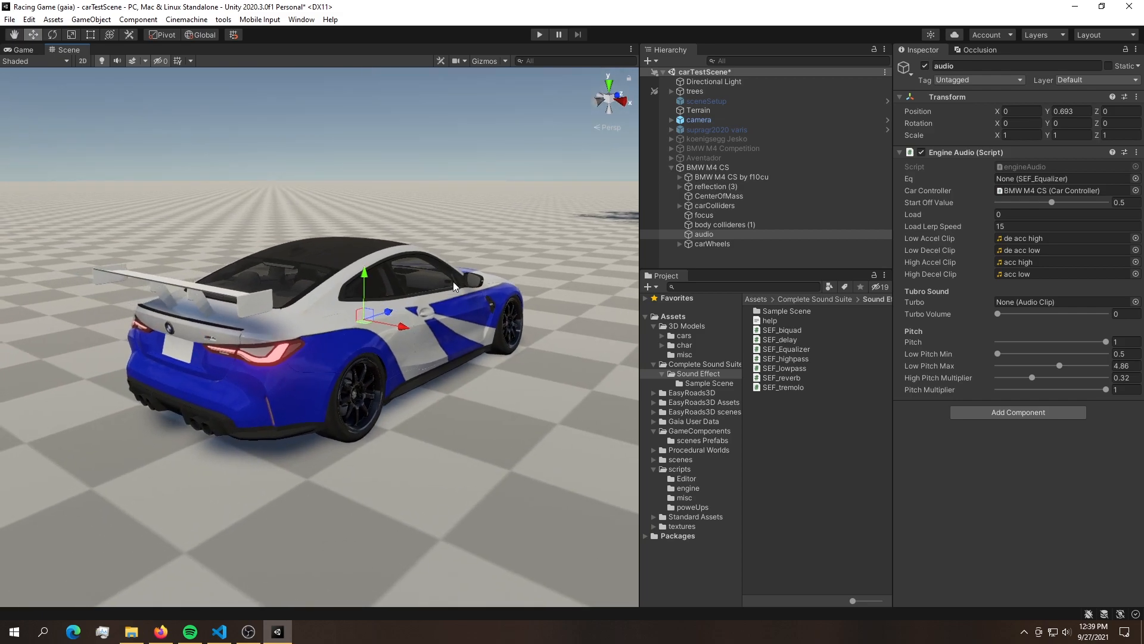
pyautogui.moveTo(413, 292)
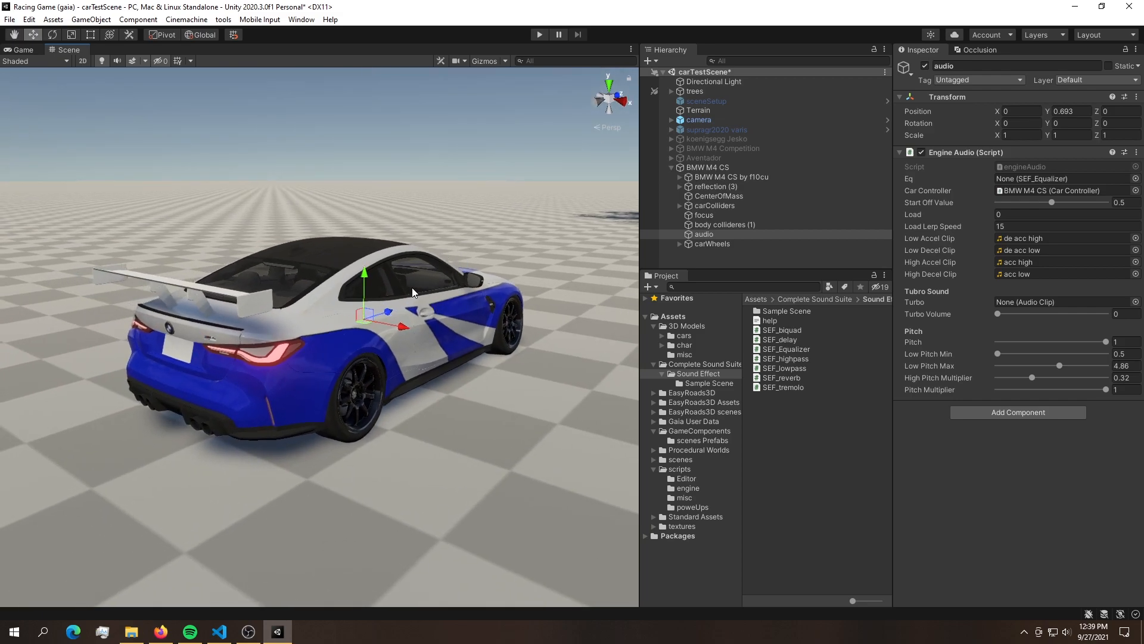
pyautogui.moveTo(450, 283)
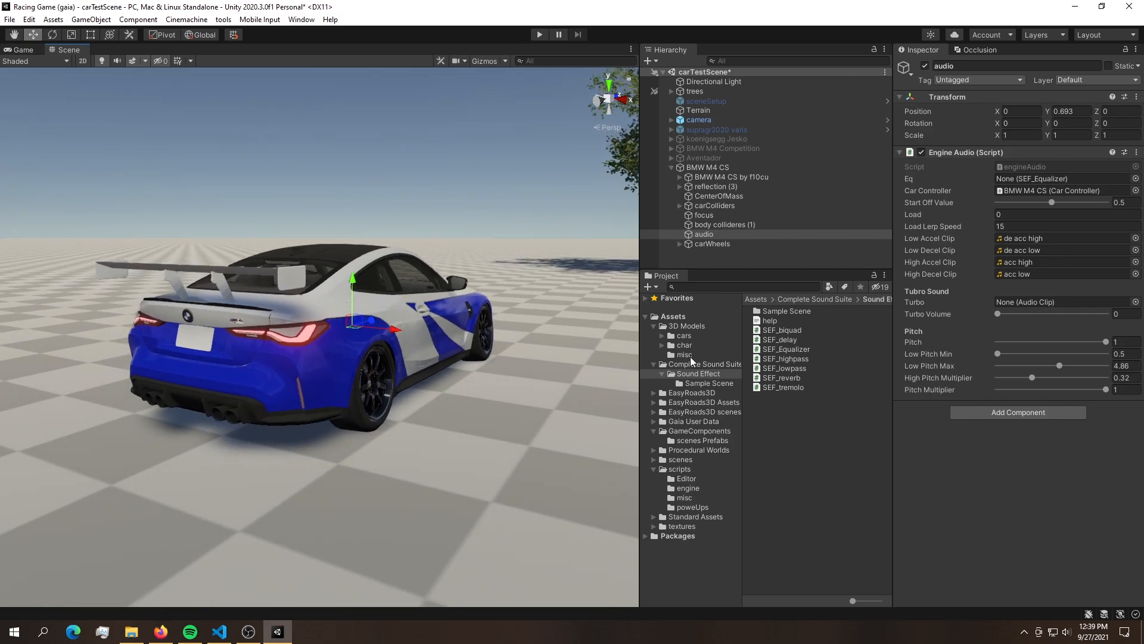
# Add the SEF_Equalizer script as a component on the car's audio object.
pyautogui.click(787, 348)
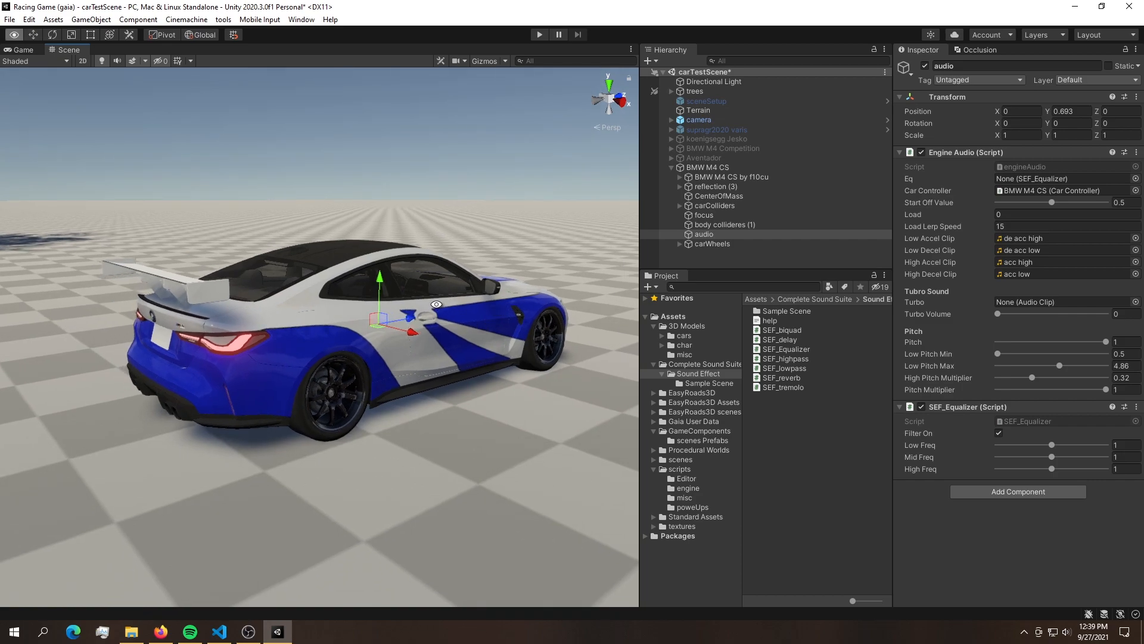
pyautogui.moveTo(1051, 445); pyautogui.dragTo(1049, 456)
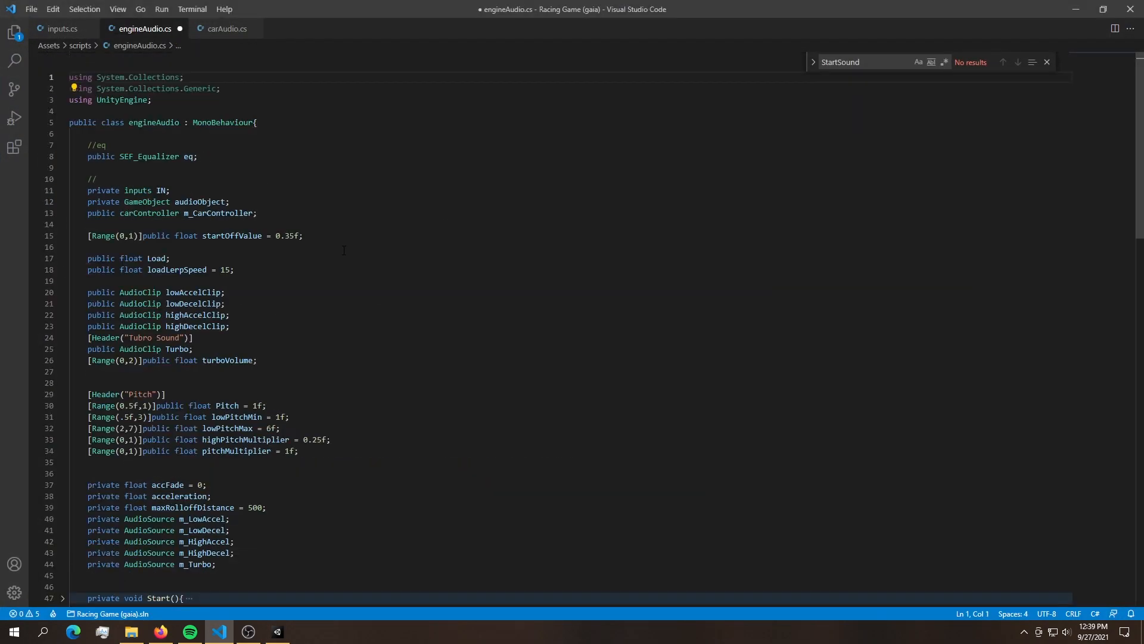
# Review the eq field, its AddComponent<SEF_Equalizer>() in Start, and filter's midFreq/highFreq Lerps.
pyautogui.doubleClick(149, 156)
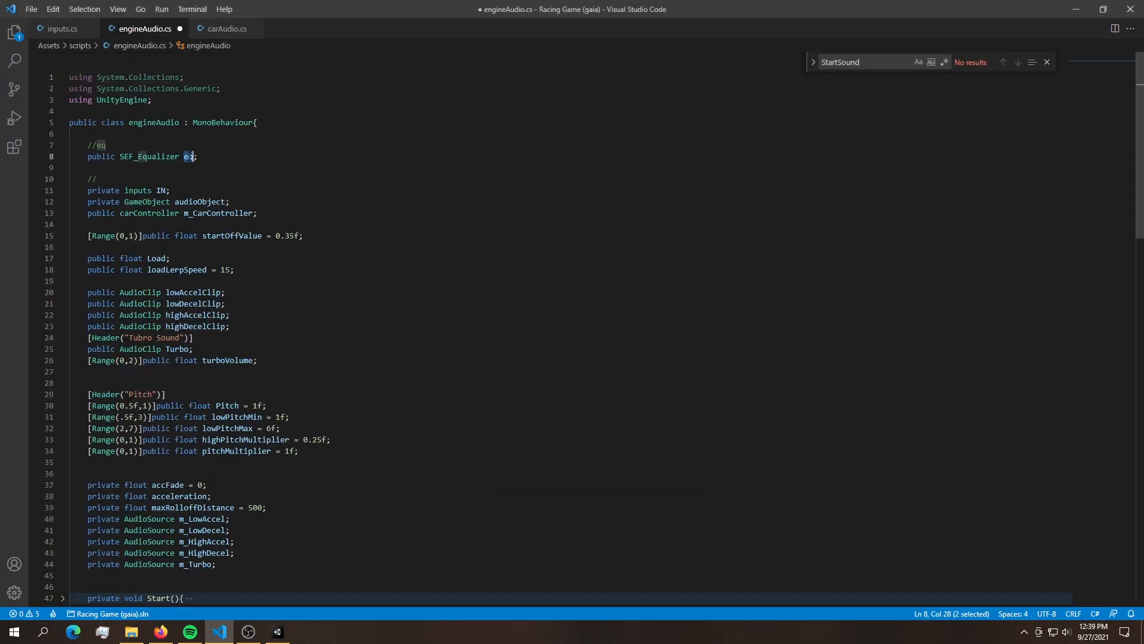
pyautogui.scroll(-3)
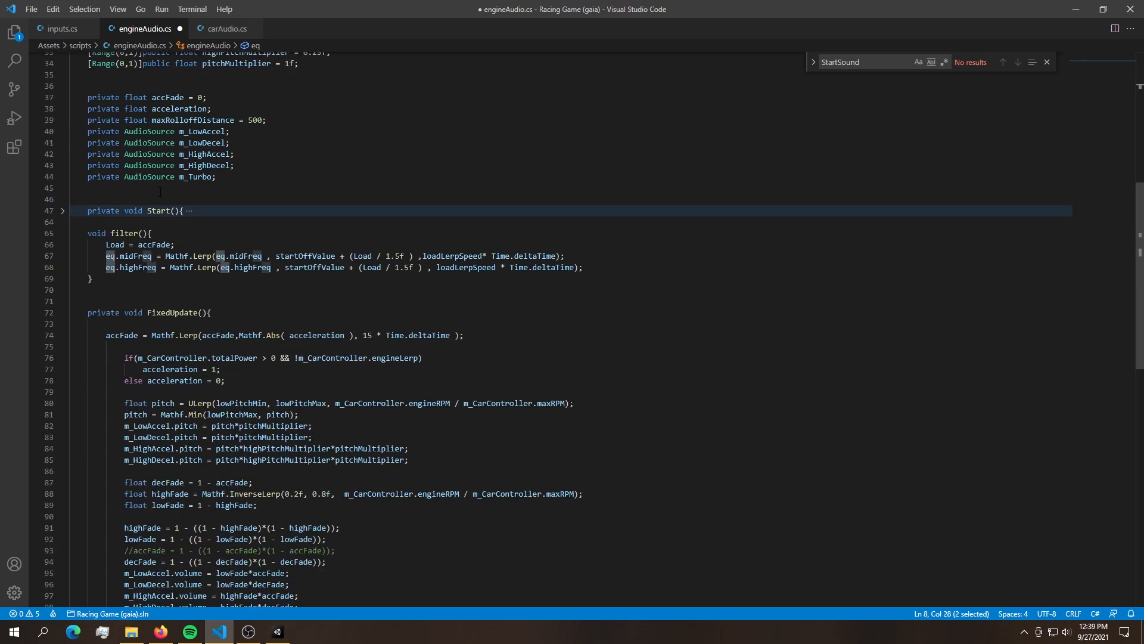
pyautogui.click(62, 211)
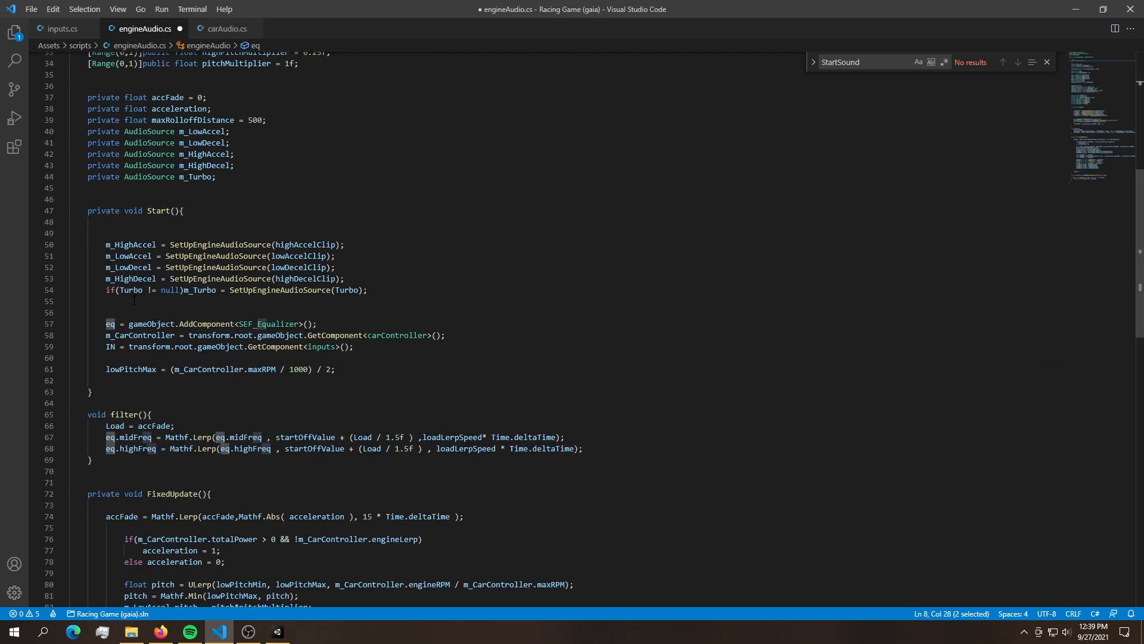
pyautogui.scroll(-3)
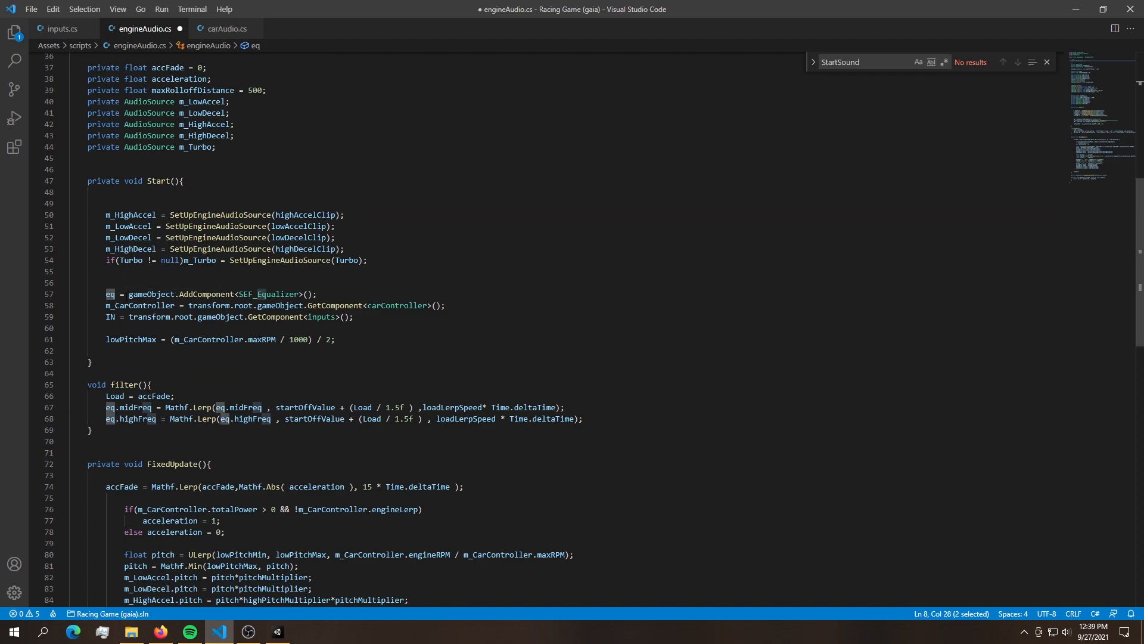
pyautogui.doubleClick(150, 293)
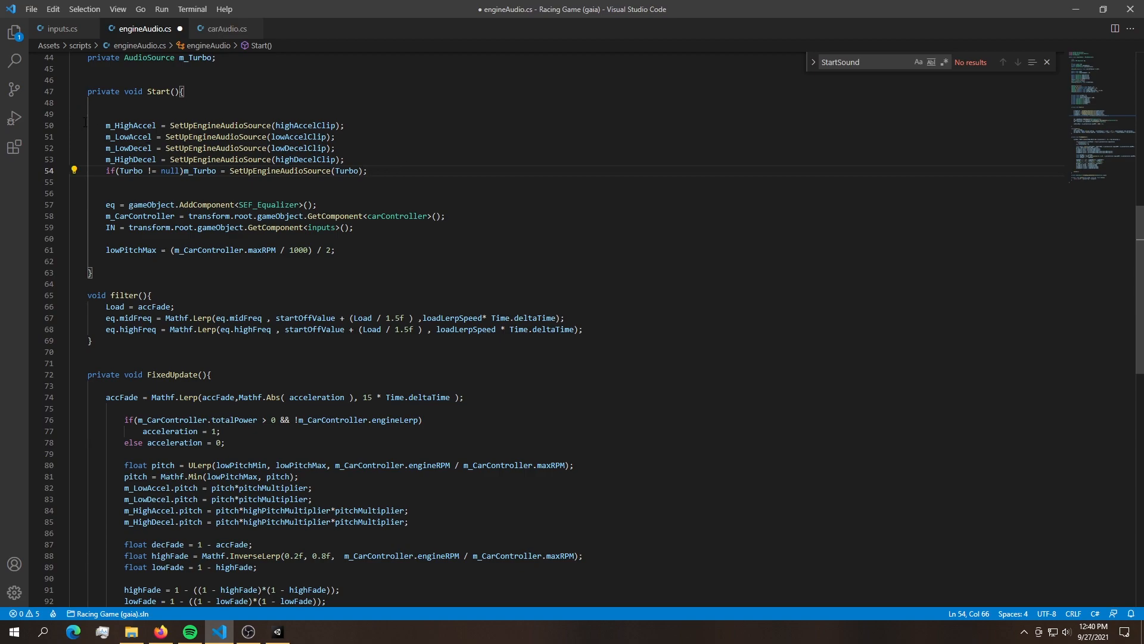
pyautogui.scroll(-3)
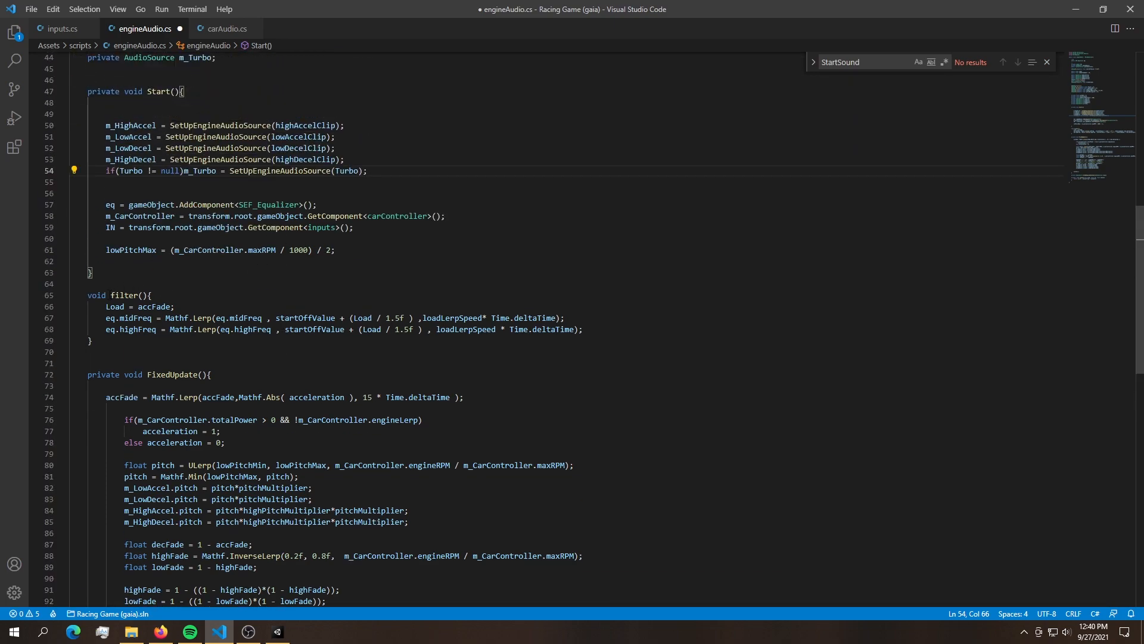
# Add 'Load = accFade;' inside filter() and call filter() at the end of FixedUpdate.
pyautogui.doubleClick(125, 265)
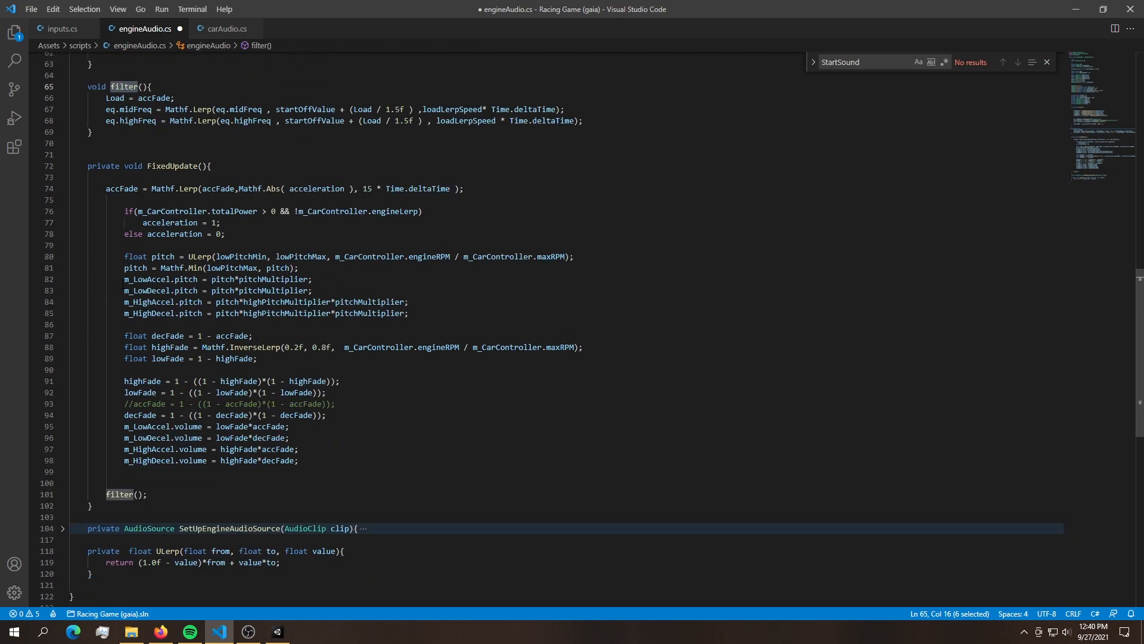
pyautogui.doubleClick(173, 165)
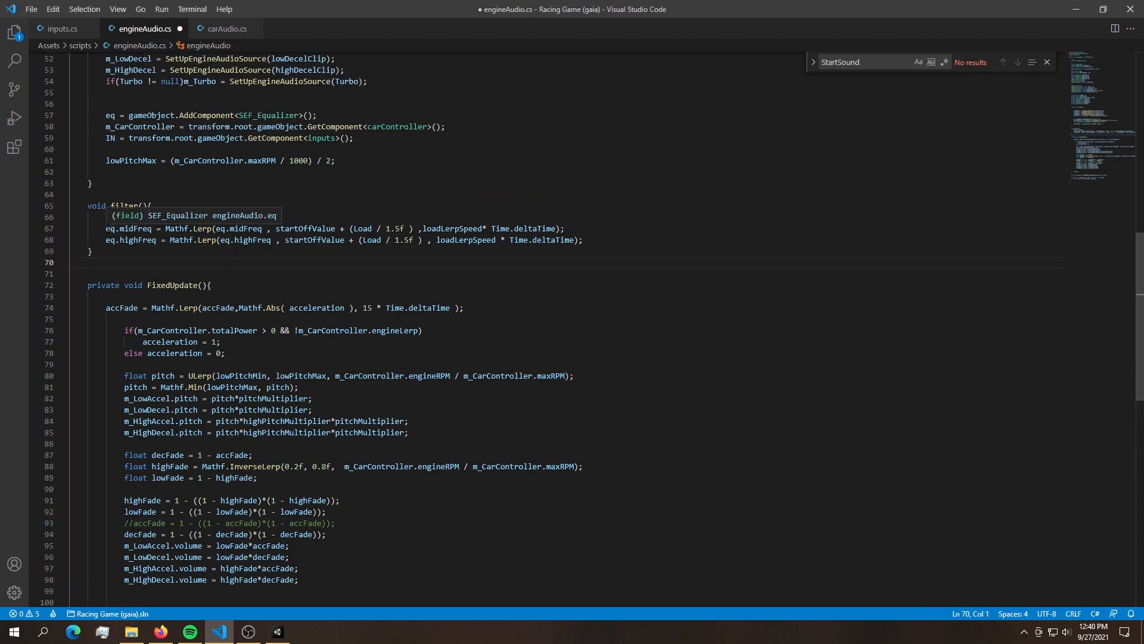
pyautogui.write('Load = accFade;')
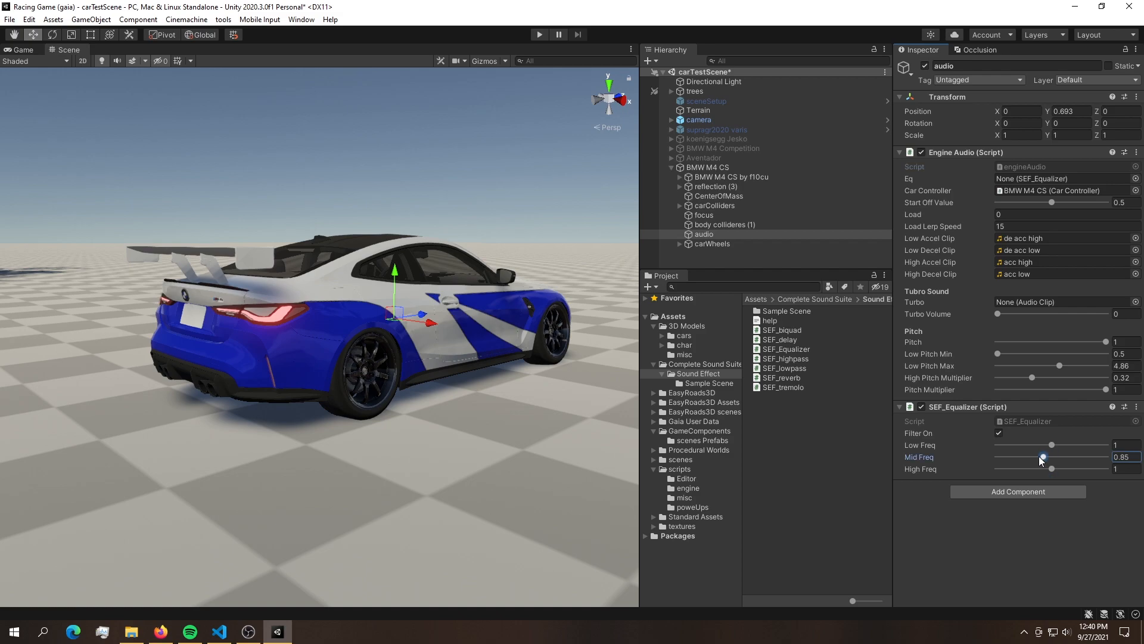
# Sweep the equalizer's Mid Freq between roughly 0.4 and 1.2, leaving it at 0.65.
pyautogui.moveTo(1052, 457); pyautogui.dragTo(1041, 457)
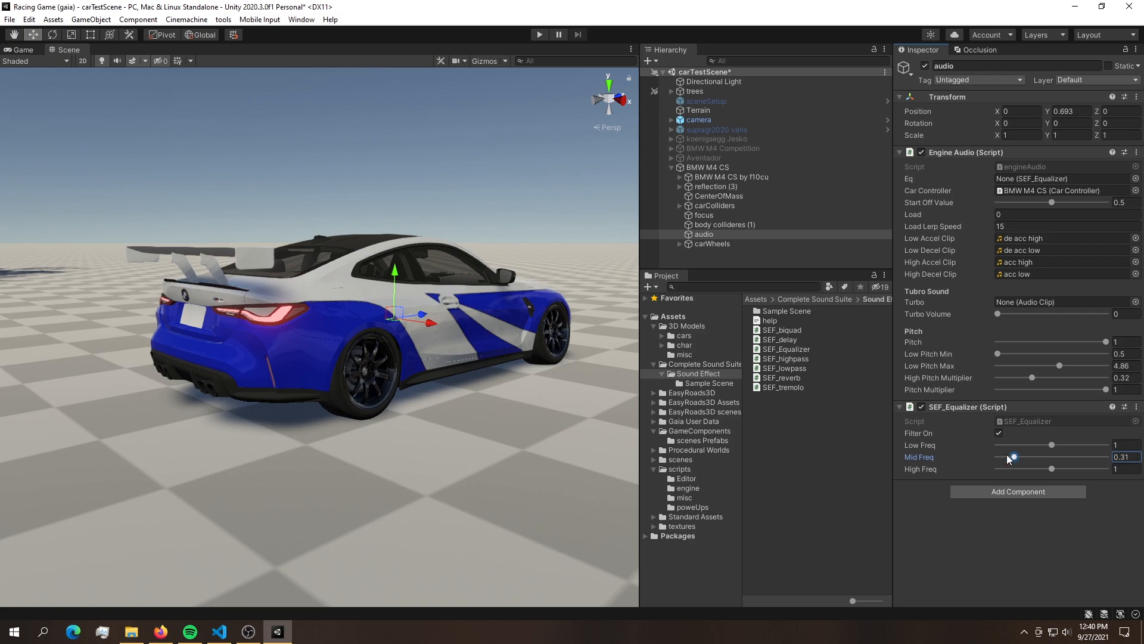
pyautogui.moveTo(1011, 456); pyautogui.dragTo(1019, 456)
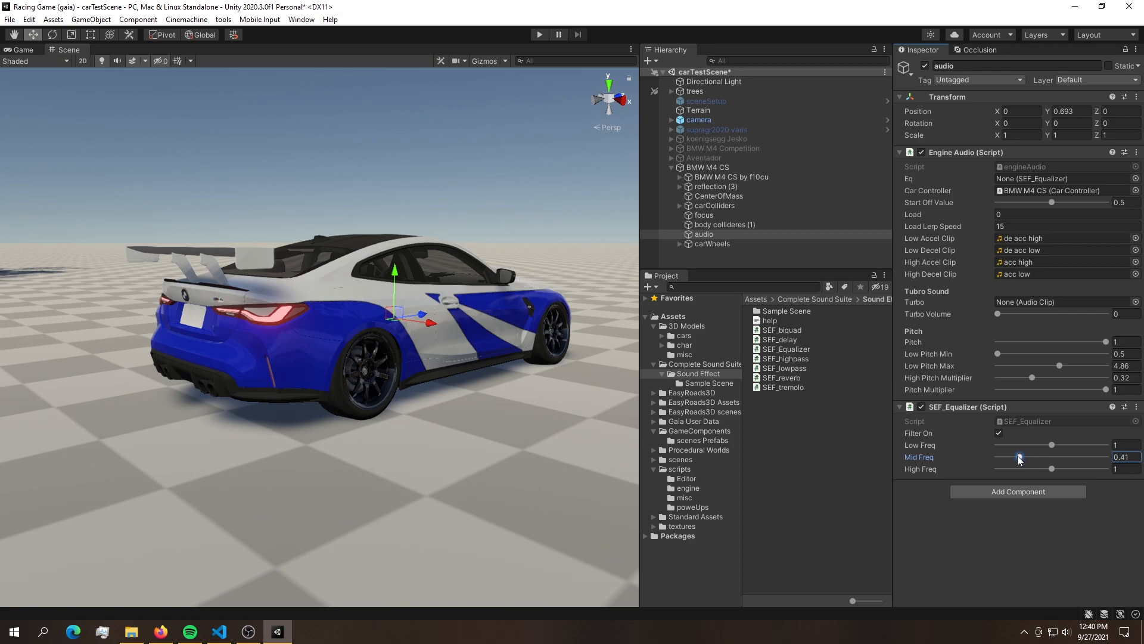
pyautogui.moveTo(1020, 459); pyautogui.dragTo(1070, 457)
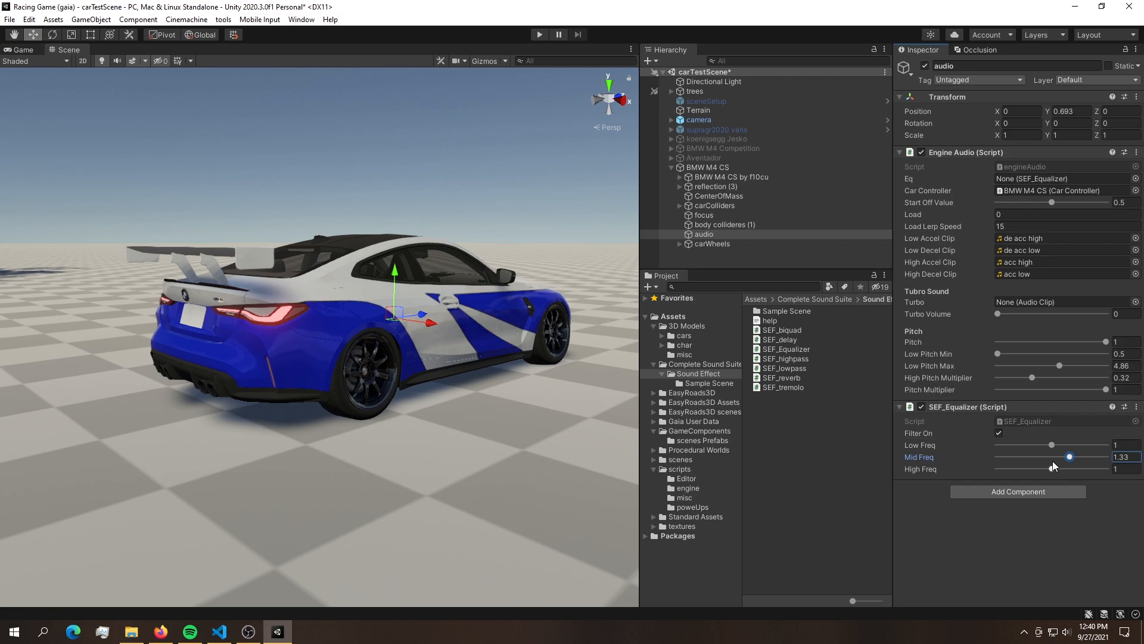
pyautogui.moveTo(1070, 456); pyautogui.dragTo(1022, 456)
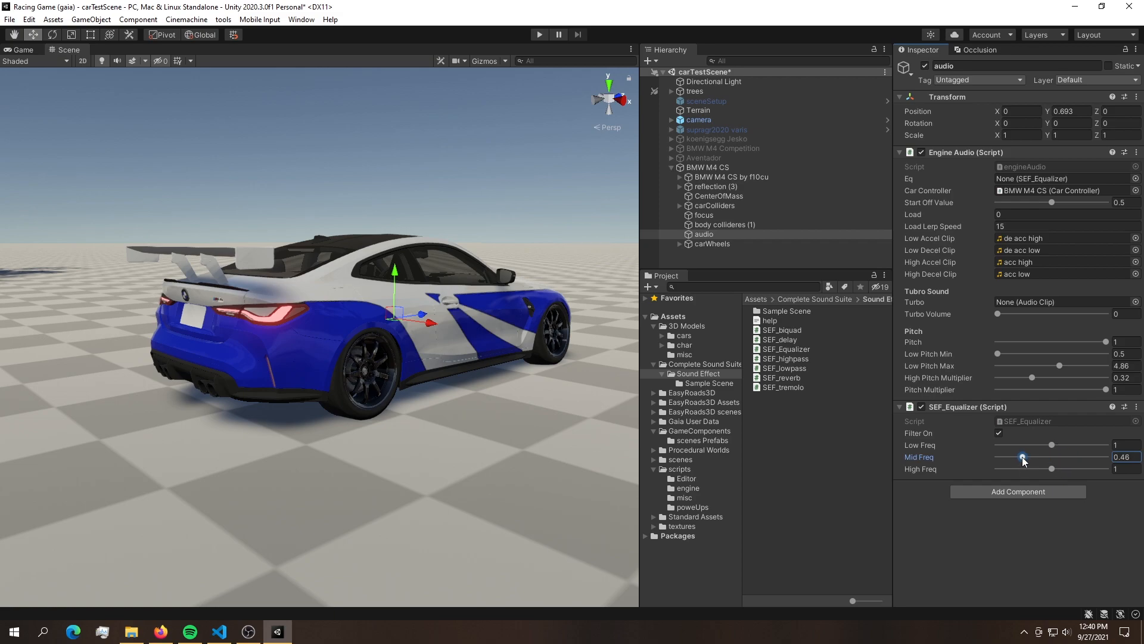
pyautogui.moveTo(1022, 457); pyautogui.dragTo(1064, 457)
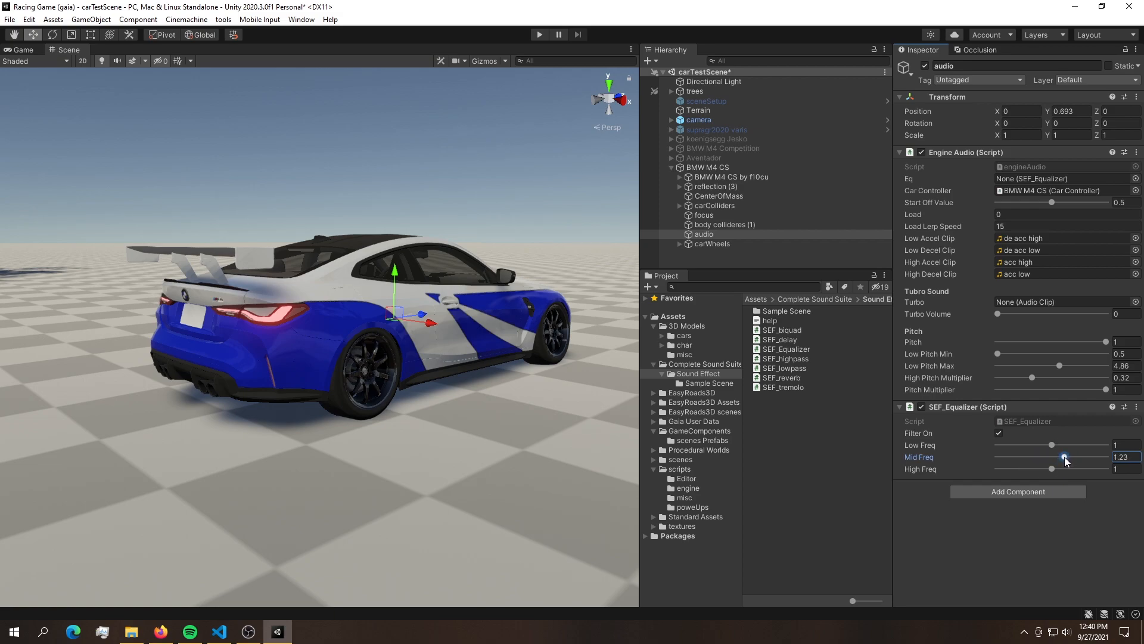
pyautogui.moveTo(1064, 457); pyautogui.dragTo(1062, 457)
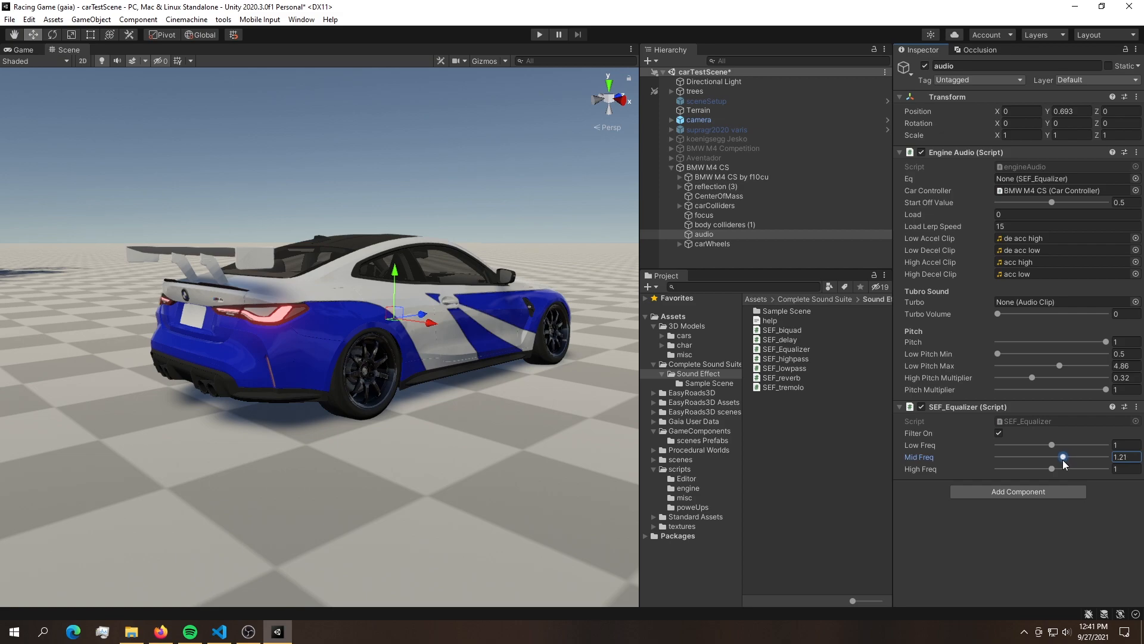
pyautogui.moveTo(1062, 456); pyautogui.dragTo(1032, 456)
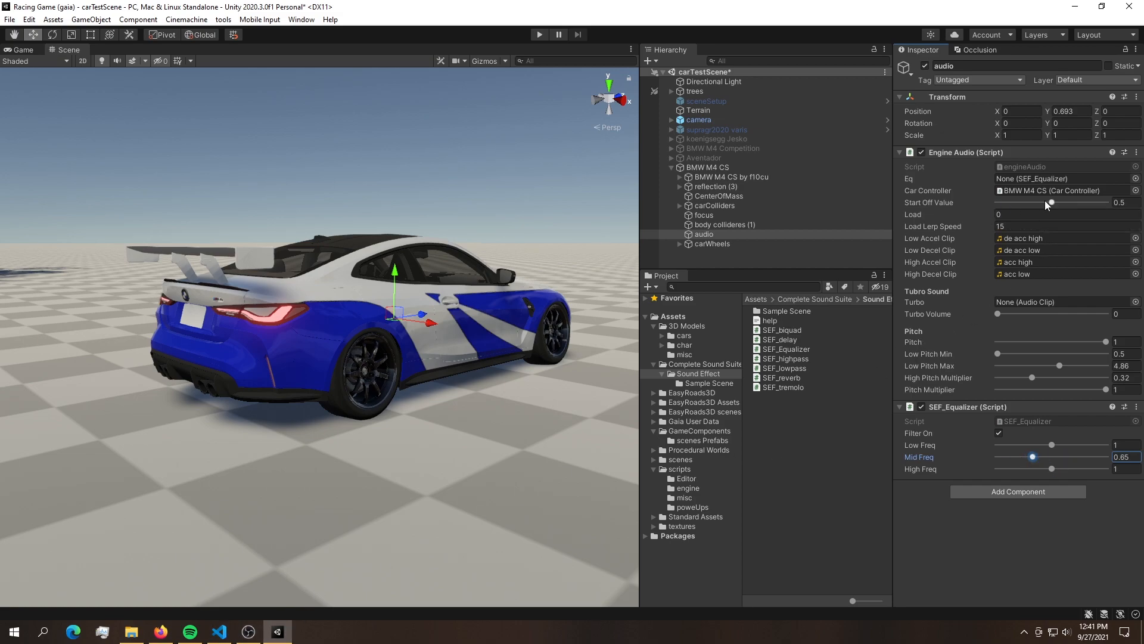
# Set Start Off Value to 0.35.
pyautogui.moveTo(1066, 202); pyautogui.dragTo(1051, 202)
pyautogui.write('.2')
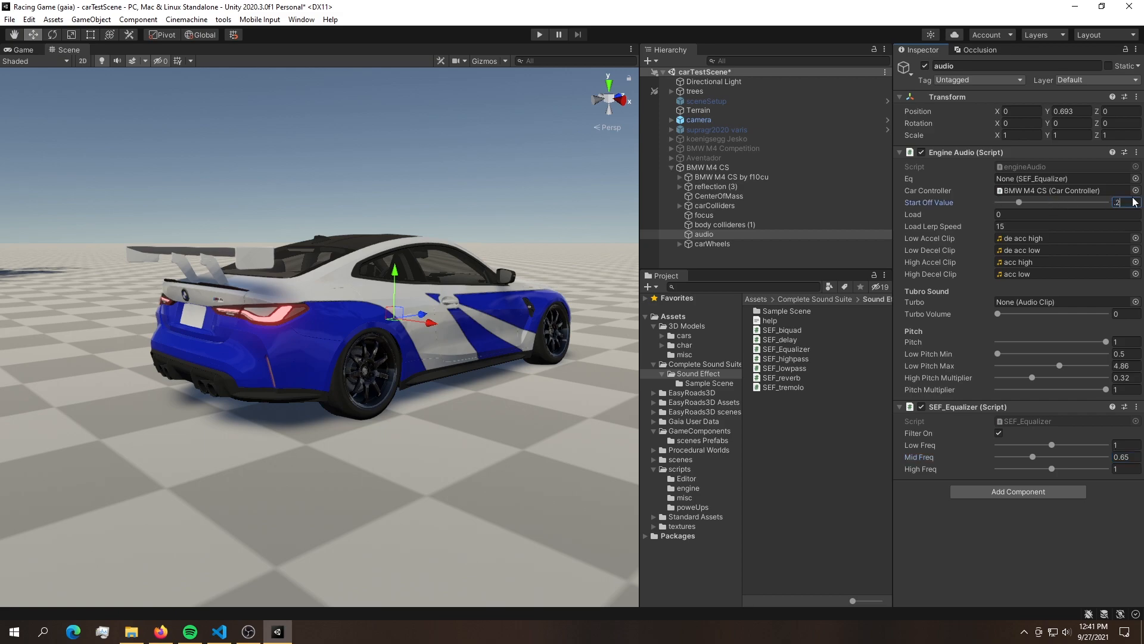
pyautogui.write('.35')
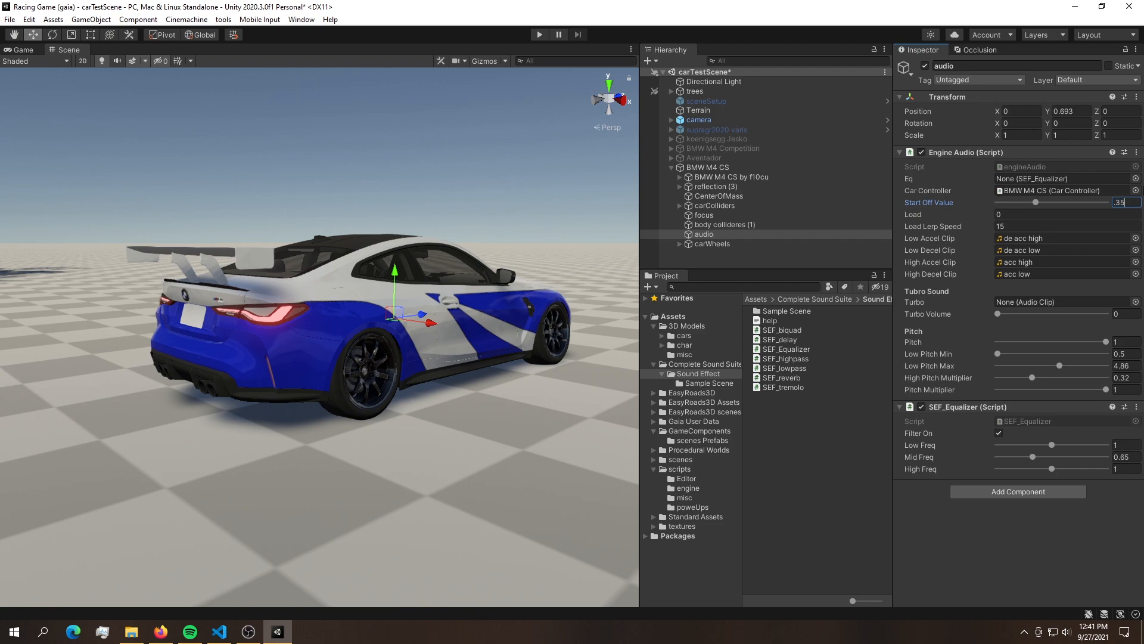
pyautogui.moveTo(1053, 202); pyautogui.dragTo(1025, 202)
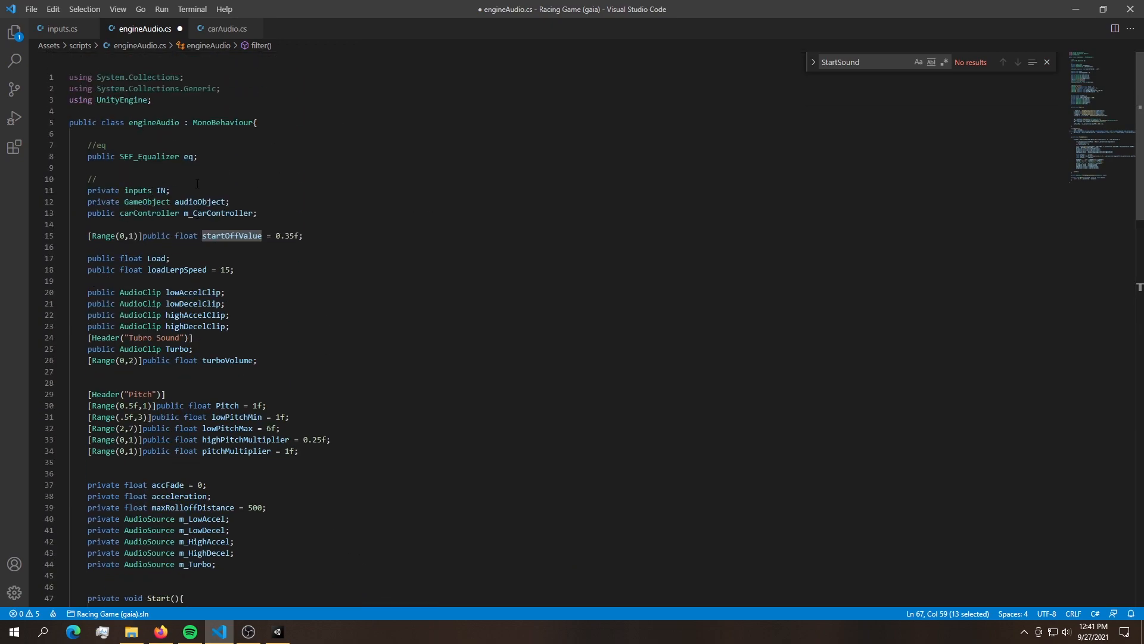
# Default startOffValue to 0.35f and edit the '/ 1.5' Load divisor on both Lerp lines.
pyautogui.scroll(-3)
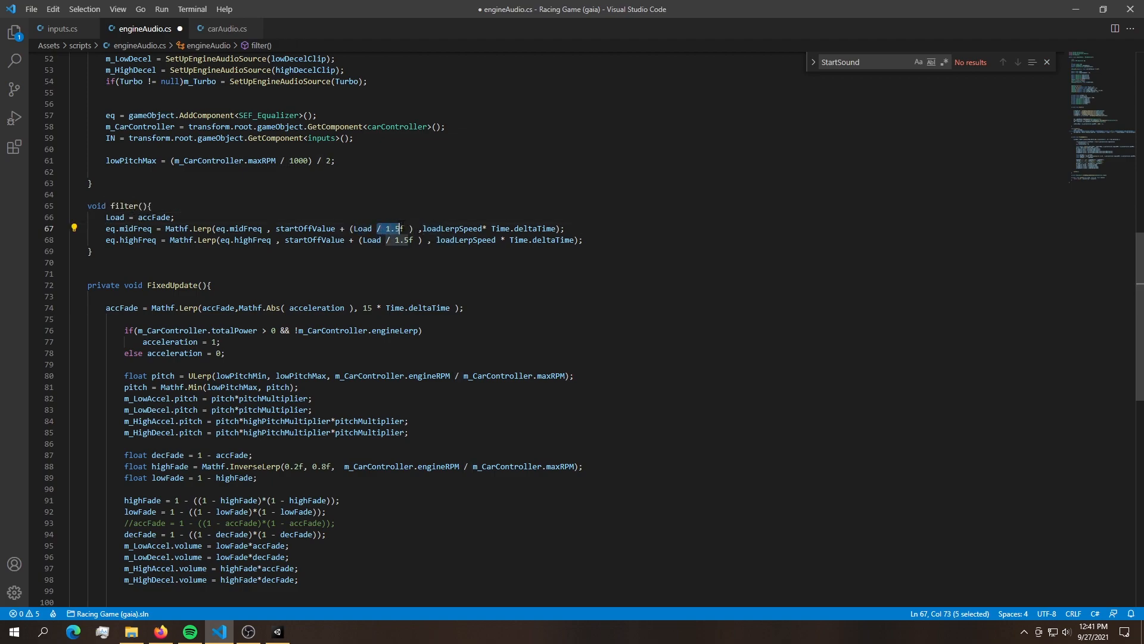
pyautogui.press('shift+right')
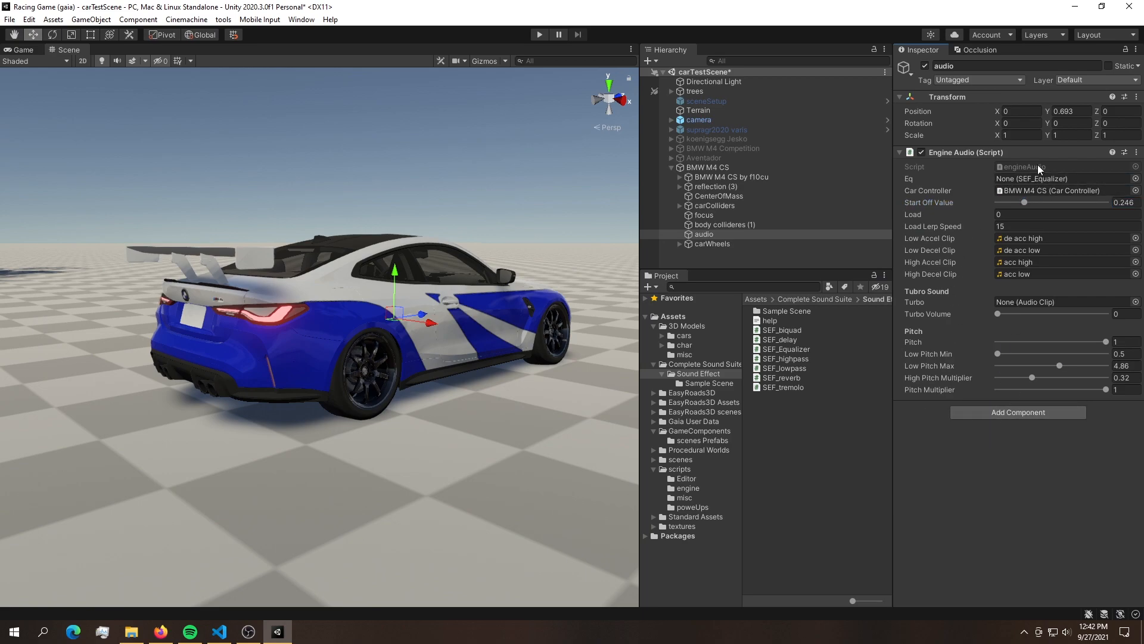
# Lower Start Off Value to about 0.235 and open the bmw m4 audio clips folder.
pyautogui.moveTo(1030, 202); pyautogui.dragTo(1023, 202)
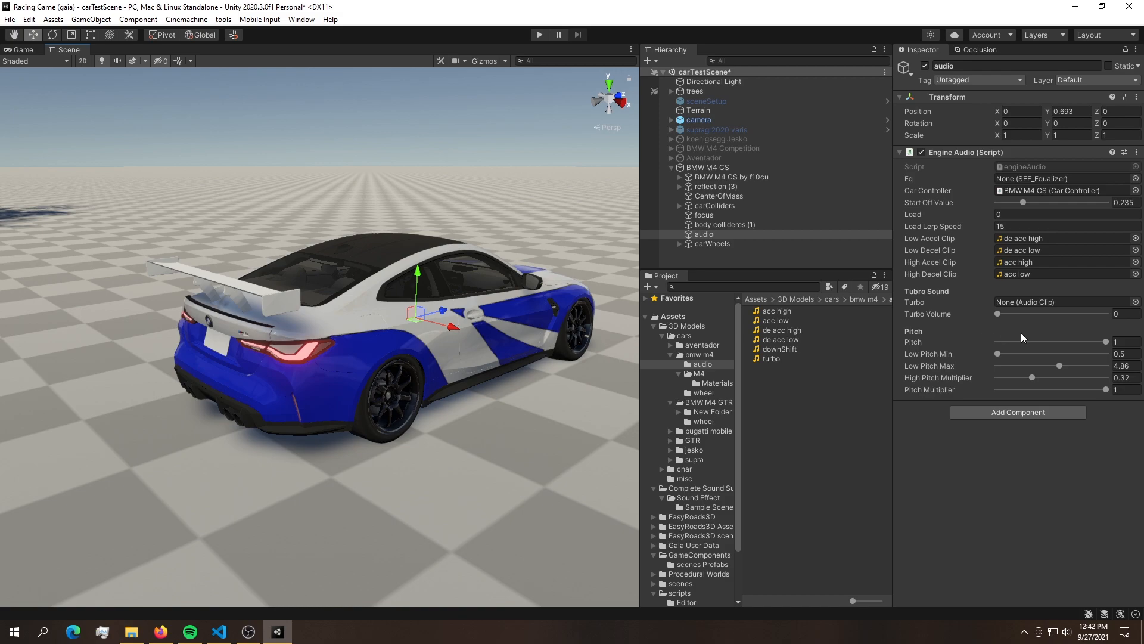
pyautogui.moveTo(1031, 312)
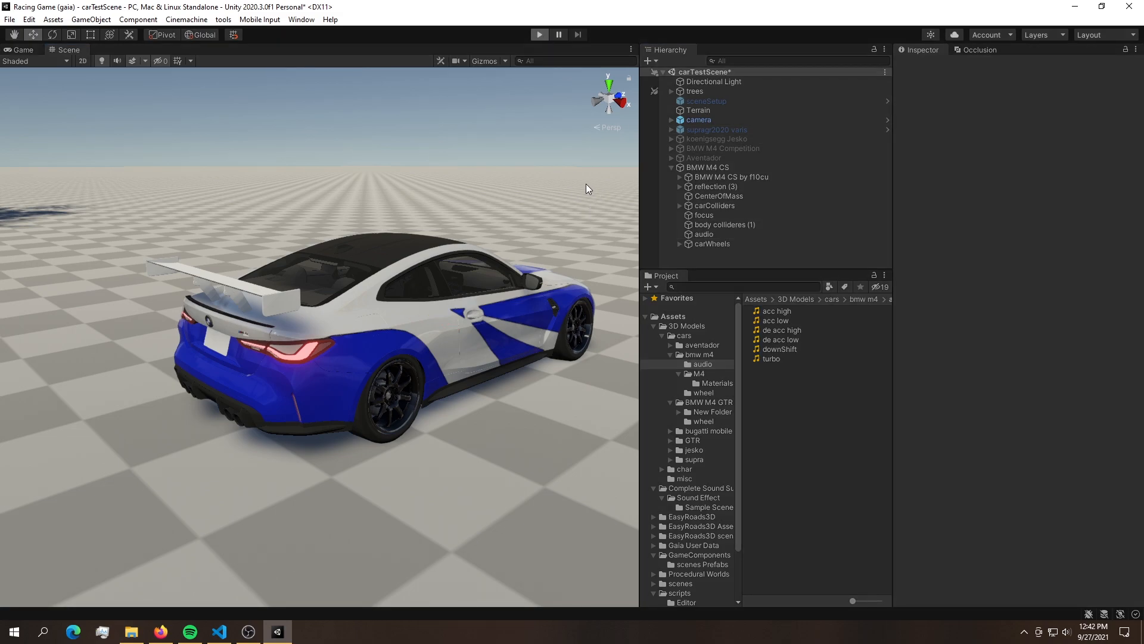
# Play-test the engine sound, then view BMW M4 CS's Rigidbody, Inputs, Car Controller and Anti Roll Bar.
pyautogui.click(539, 35)
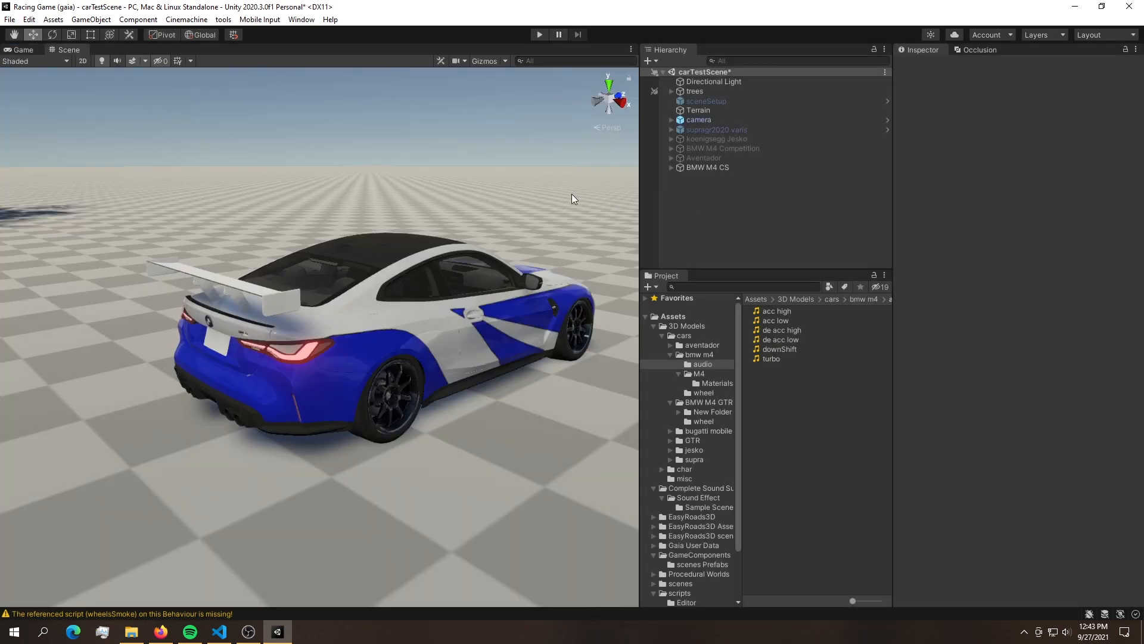
pyautogui.click(707, 167)
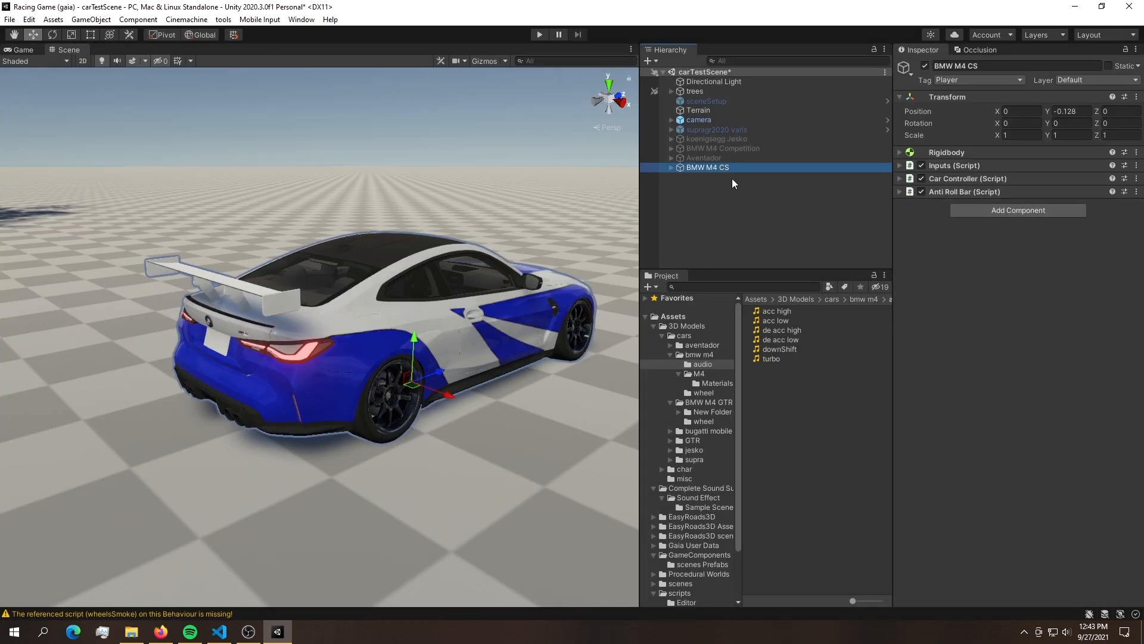